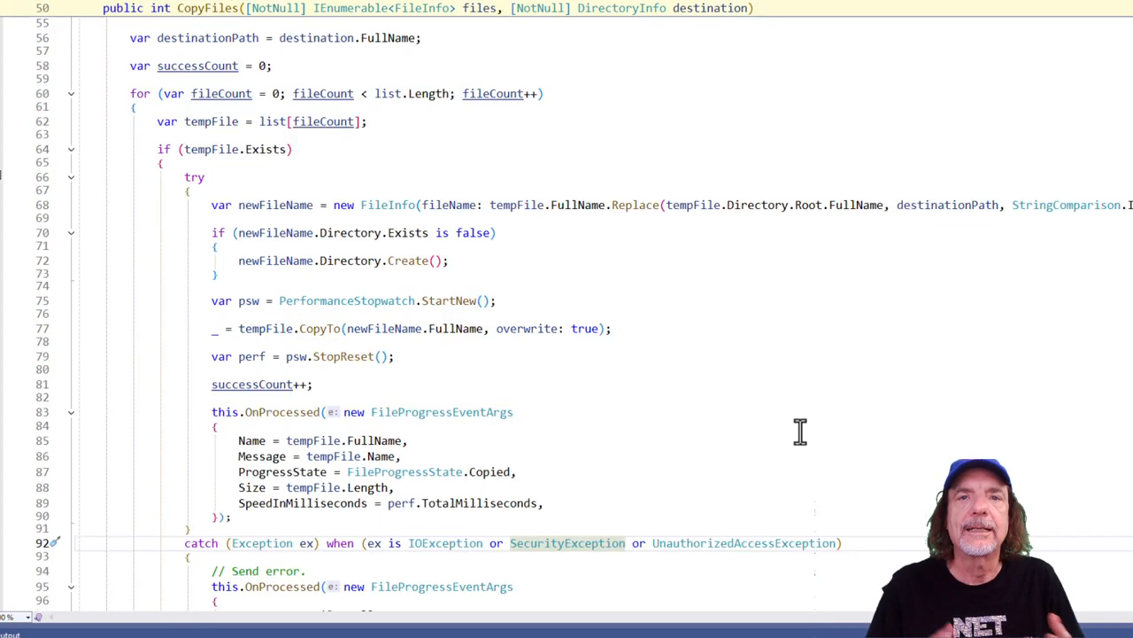
pyautogui.moveTo(152, 168)
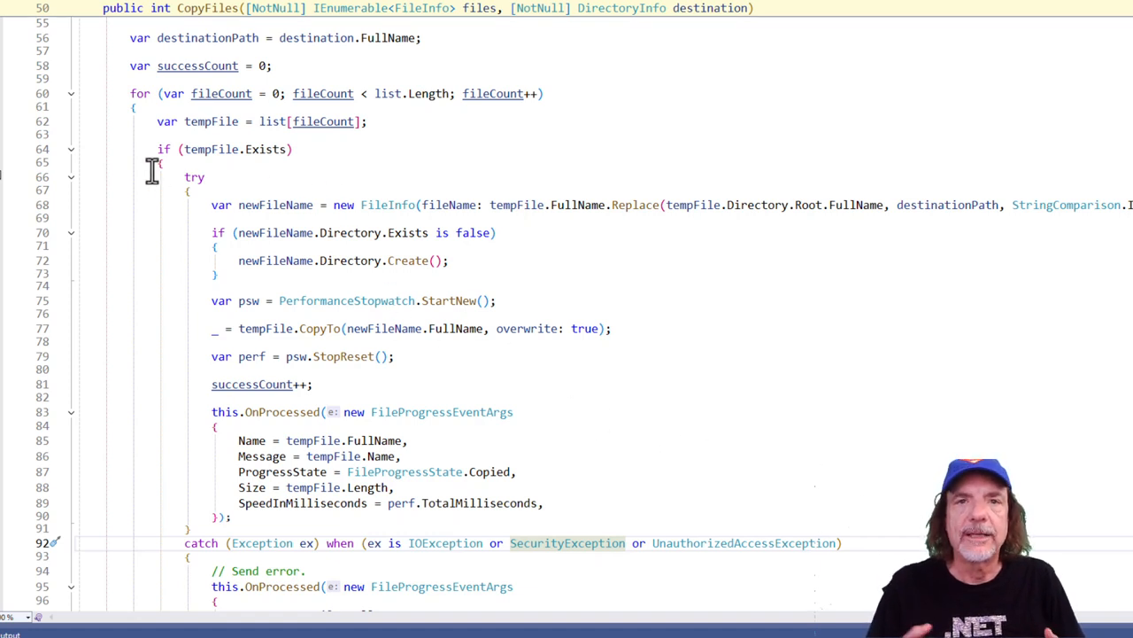
pyautogui.moveTo(379, 237)
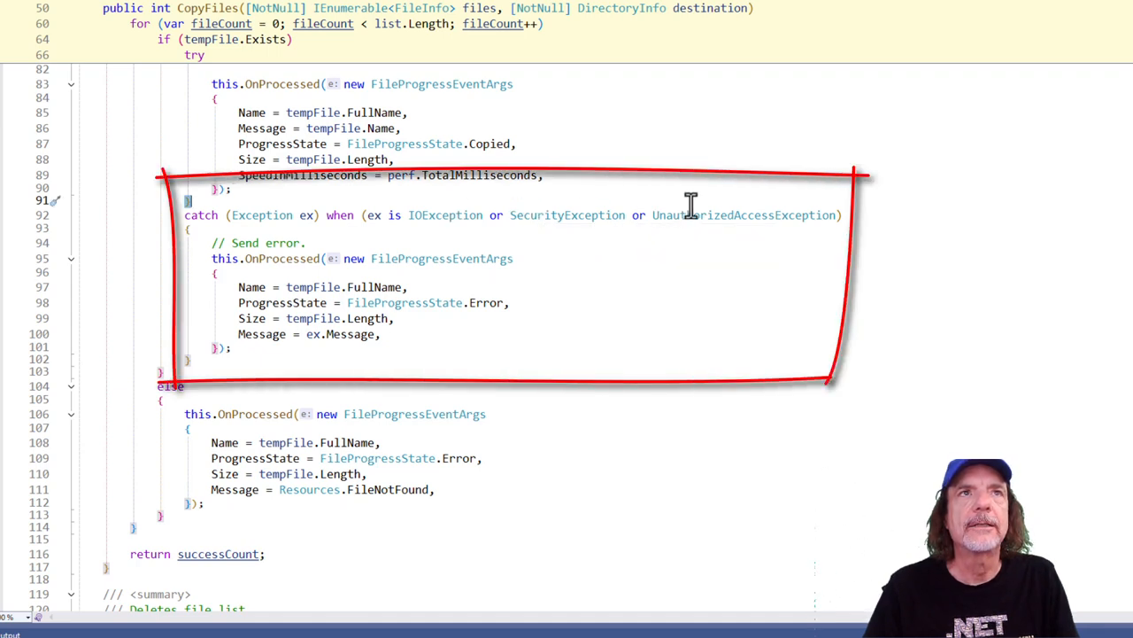
pyautogui.moveTo(449, 293)
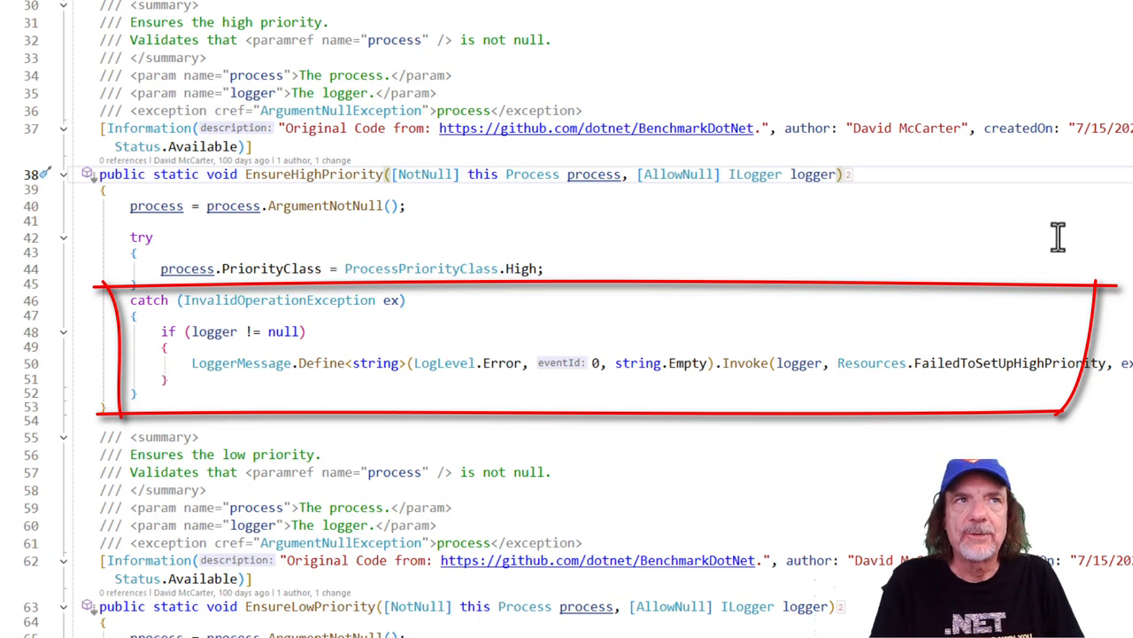
pyautogui.scroll(-3)
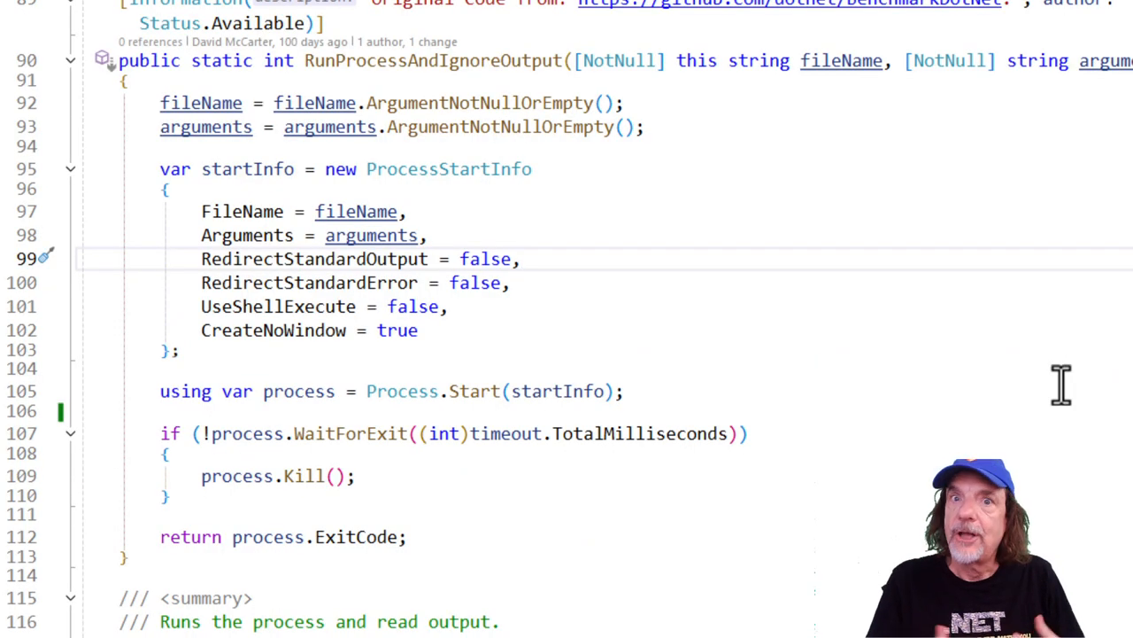